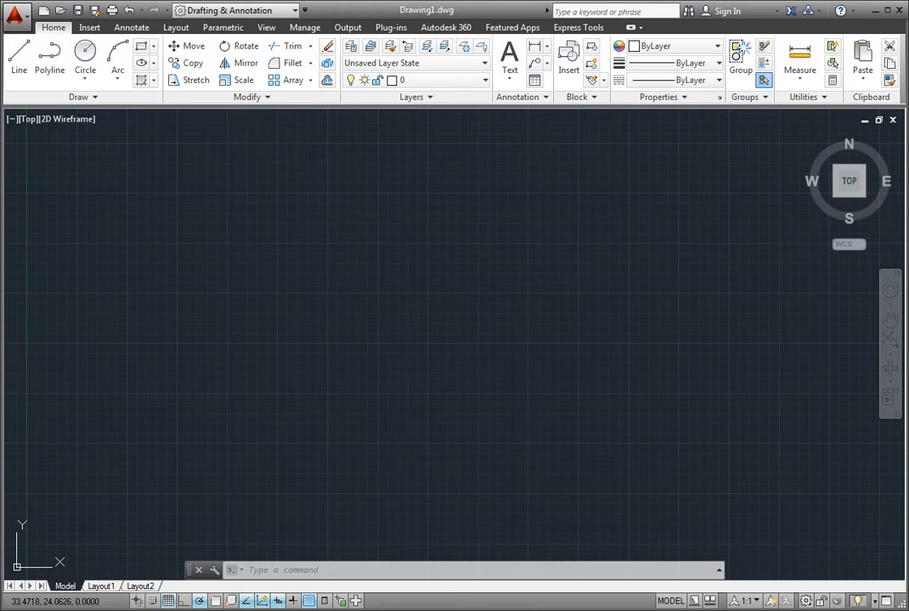
mouse_move(112, 363)
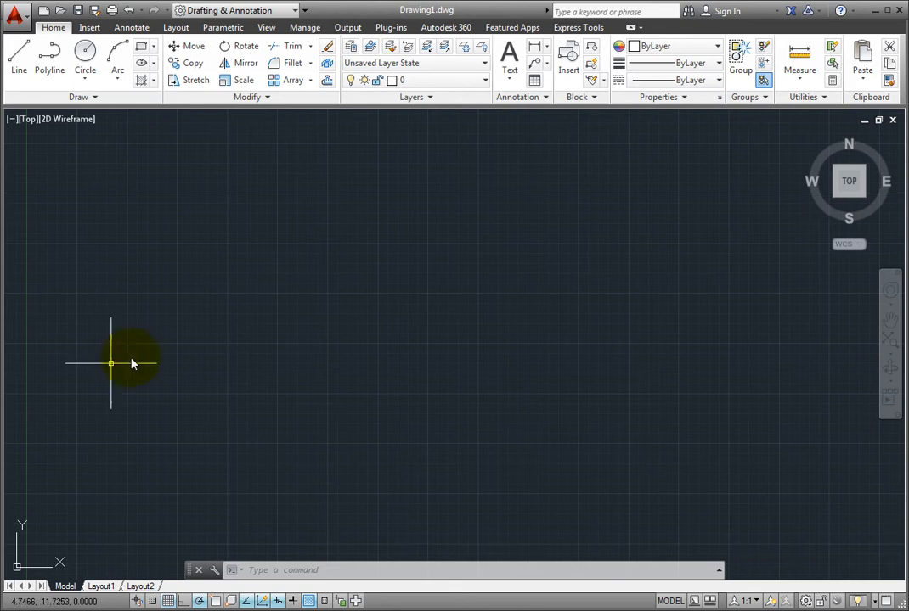
Show the Autodesk 360 ribbon with its cloud and Sync My Settings tools
click(445, 27)
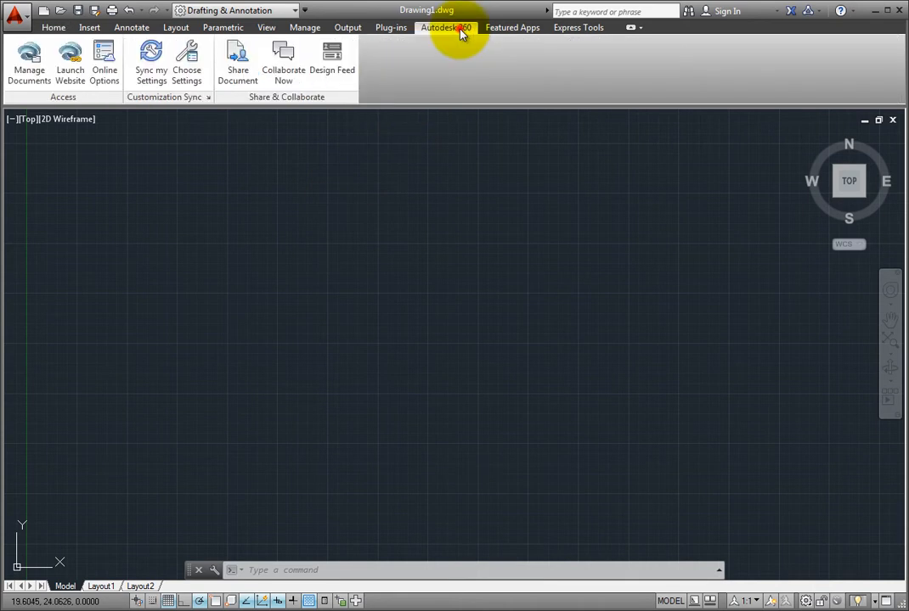
mouse_move(465, 52)
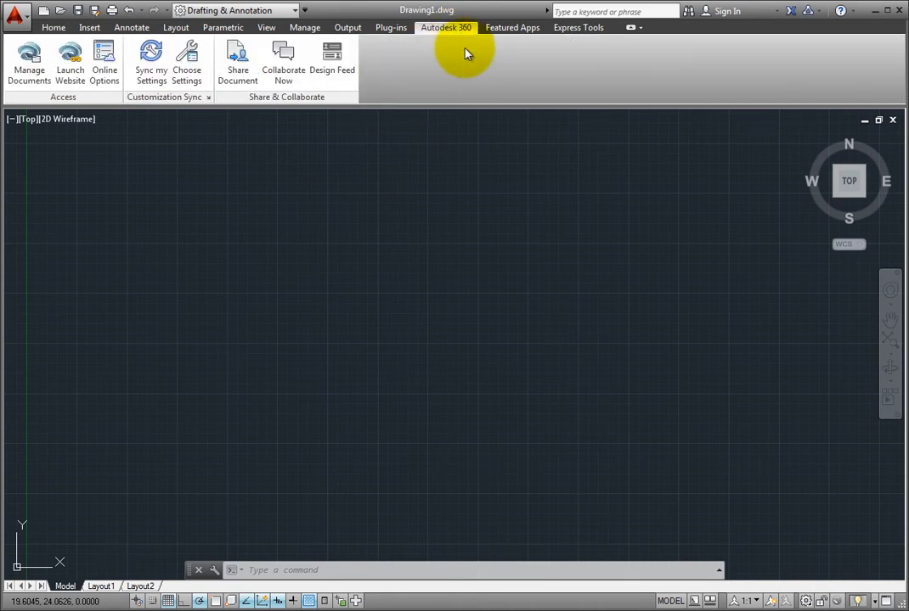
mouse_move(221, 149)
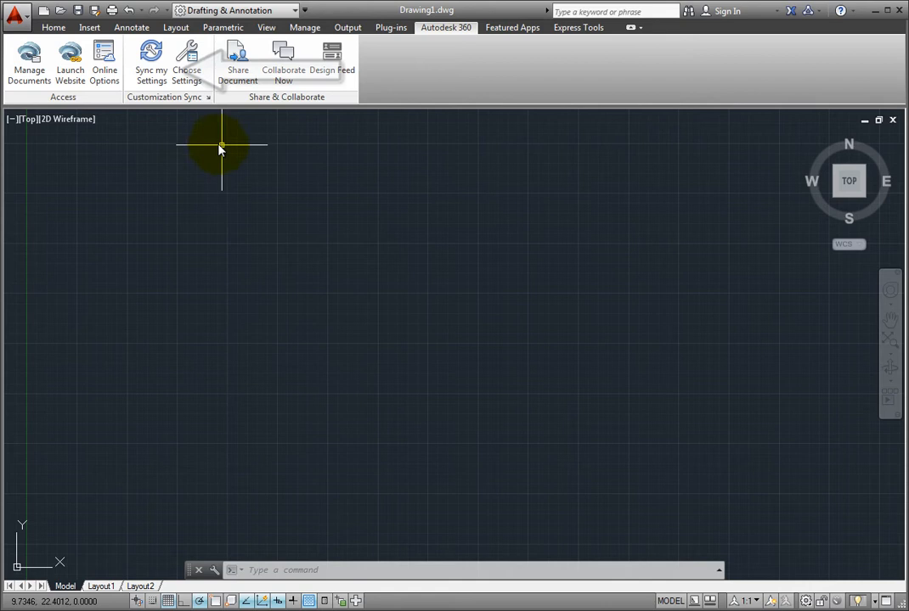
mouse_move(150, 64)
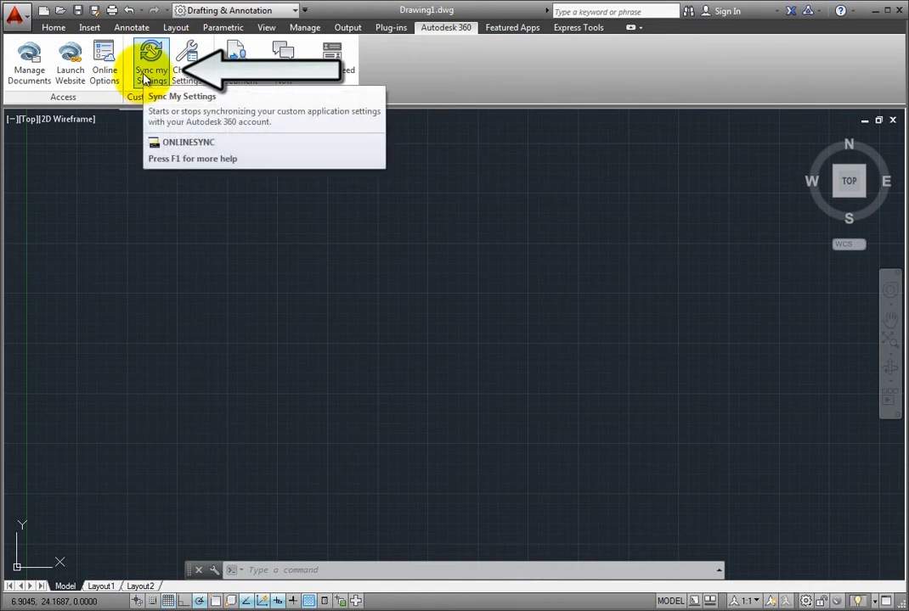
Begin Sync My Settings and sign in with the Autodesk ID and password
click(149, 64)
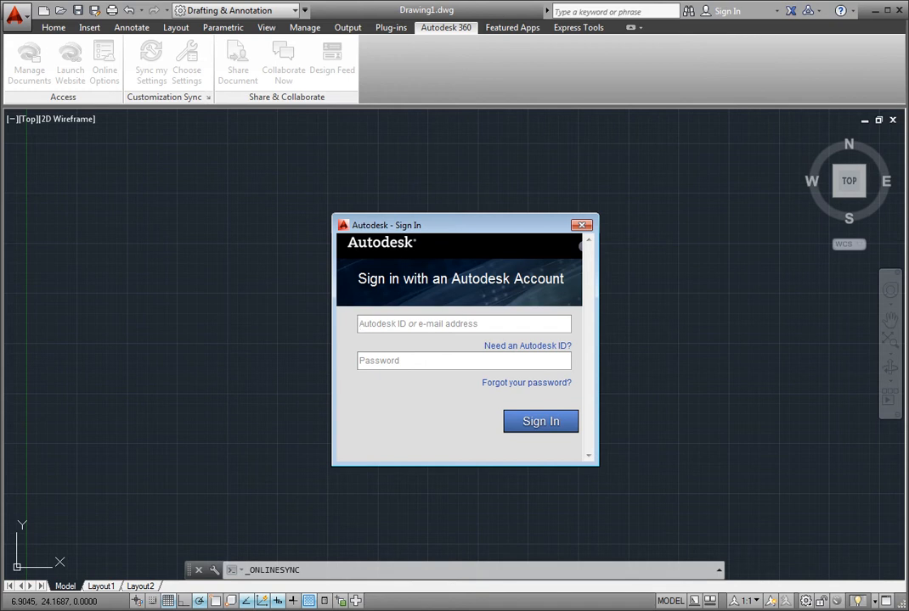
click(464, 323)
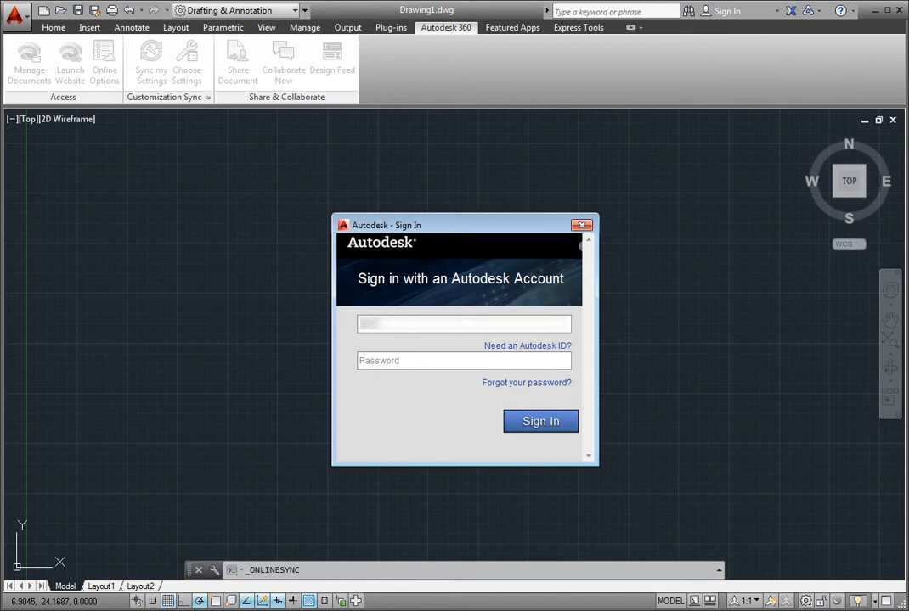
click(466, 360)
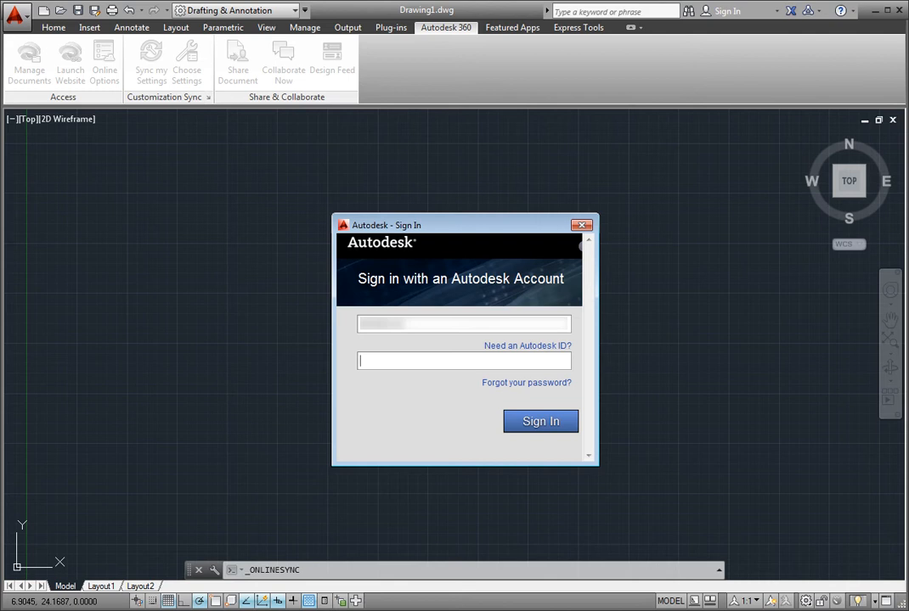
text(•••••)
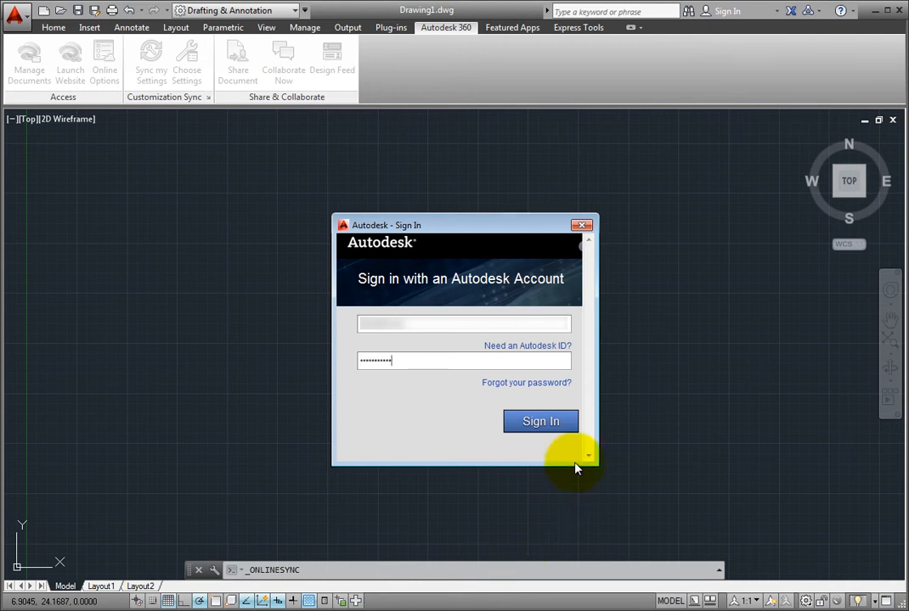
click(540, 421)
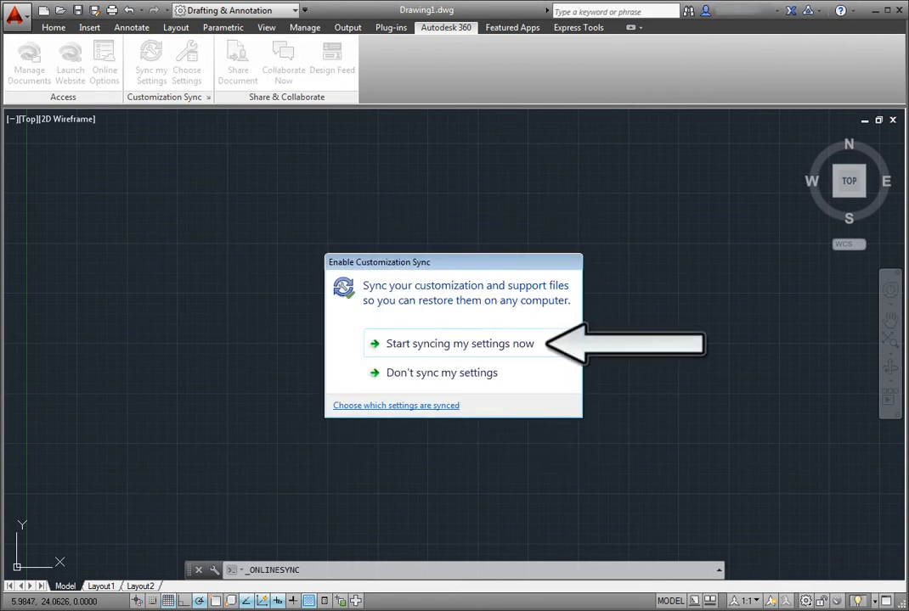
mouse_move(502, 350)
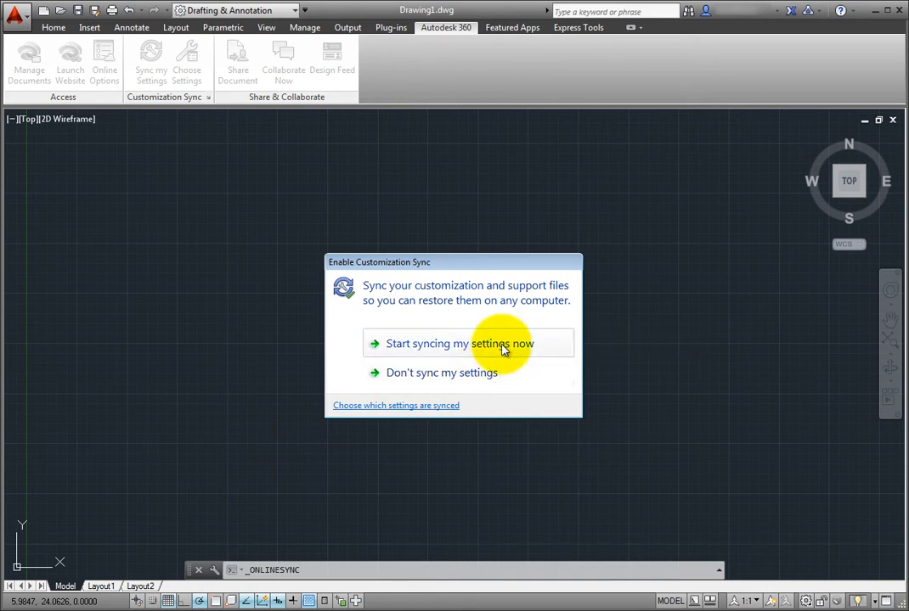
mouse_move(504, 366)
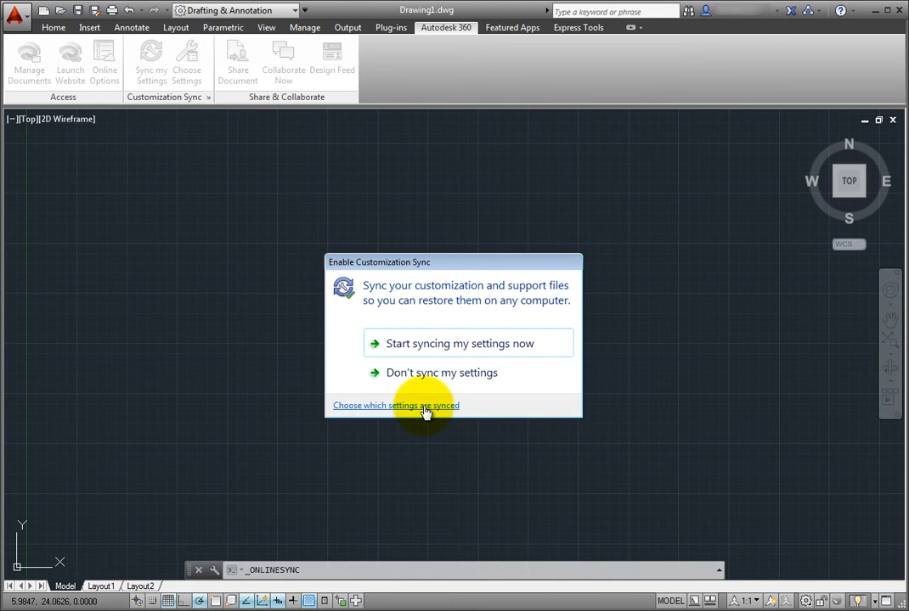
mouse_move(490, 343)
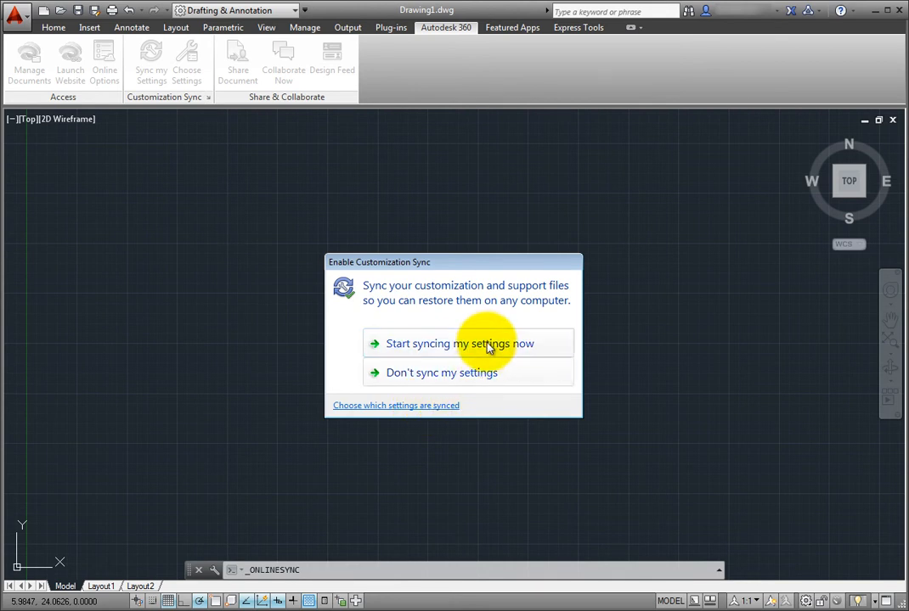
Choose 'Start syncing my settings now' in the Enable Customization Sync prompt
click(460, 343)
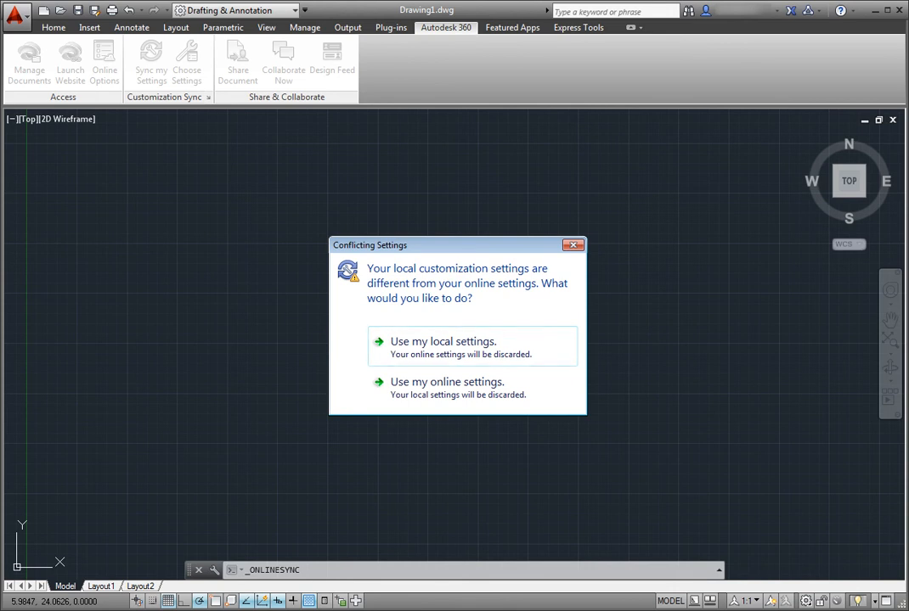
mouse_move(54, 236)
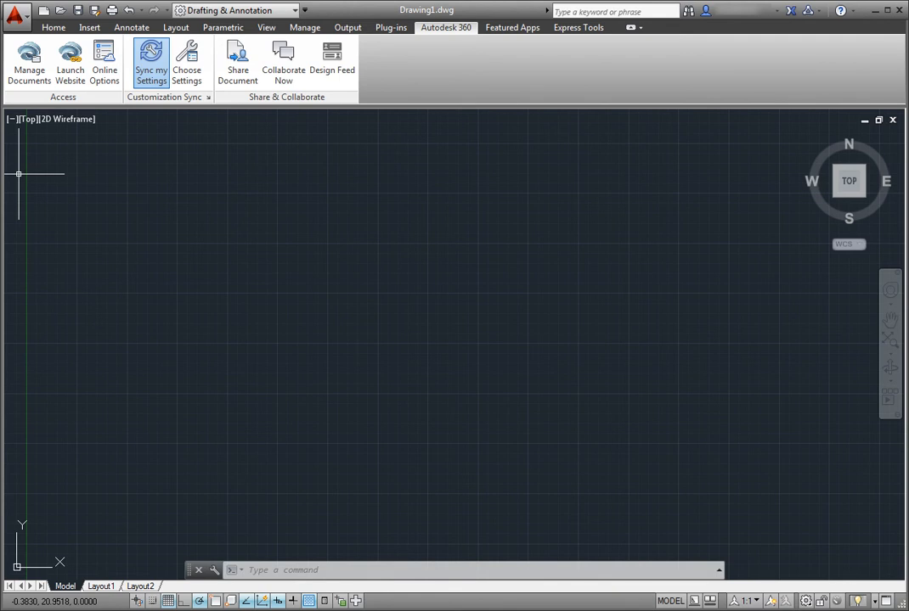
mouse_move(151, 65)
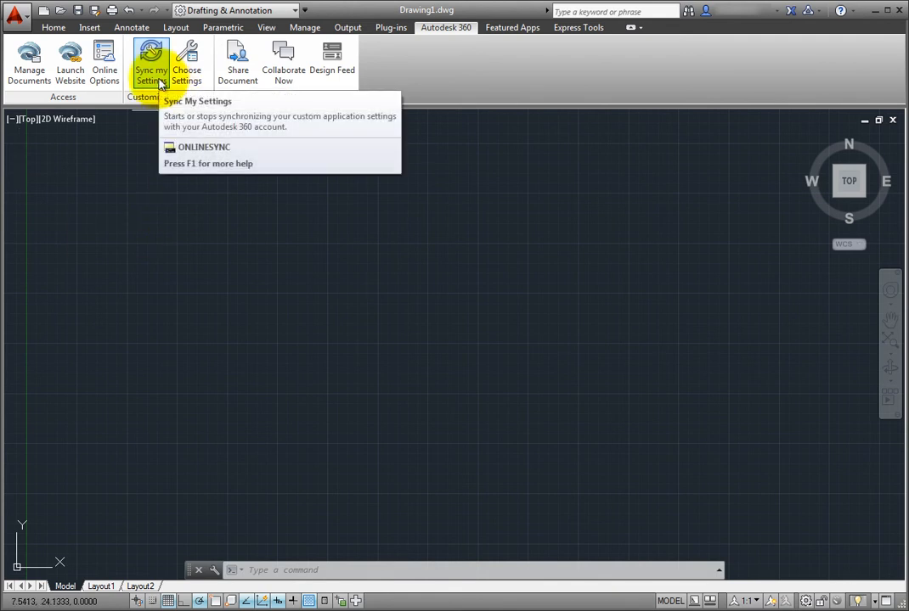
Answer the Disable Customization Sync prompt with 'Keep syncing my custom settings'
click(150, 65)
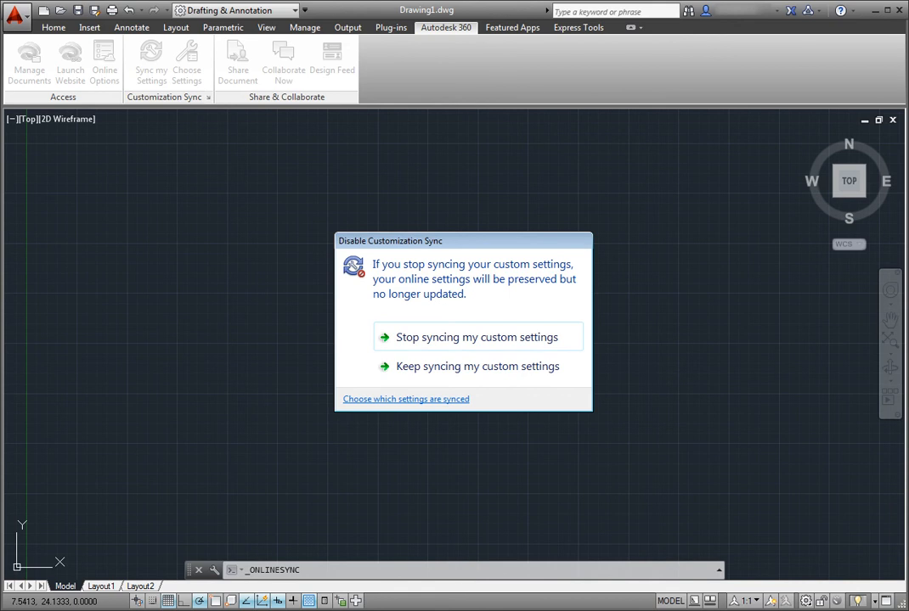
mouse_move(523, 377)
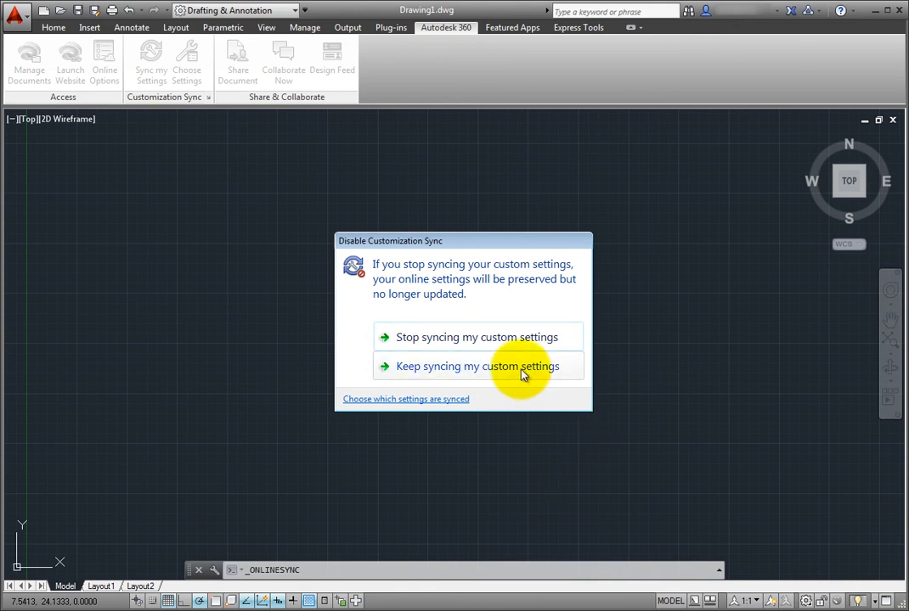
click(479, 367)
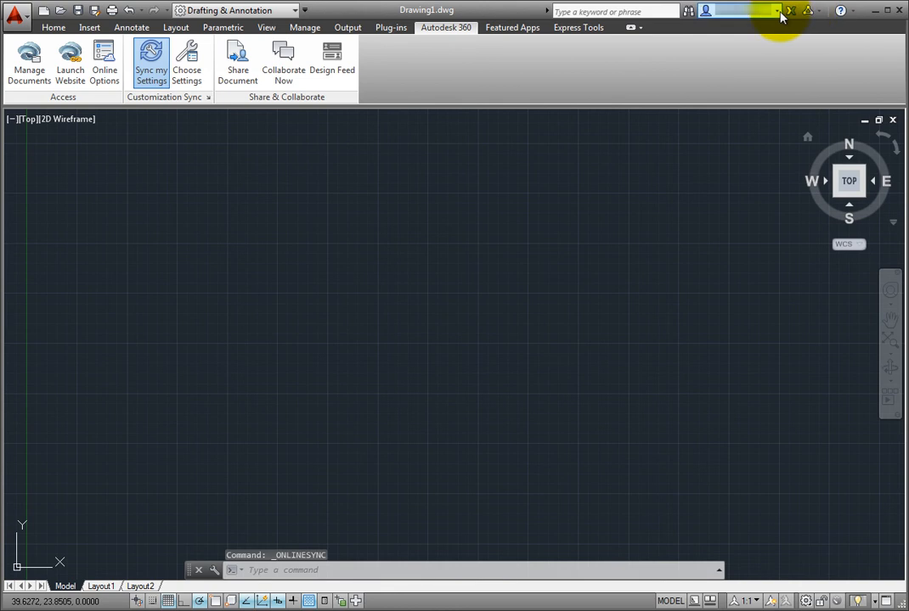
Sign out of the Autodesk account from the title-bar user menu
click(774, 10)
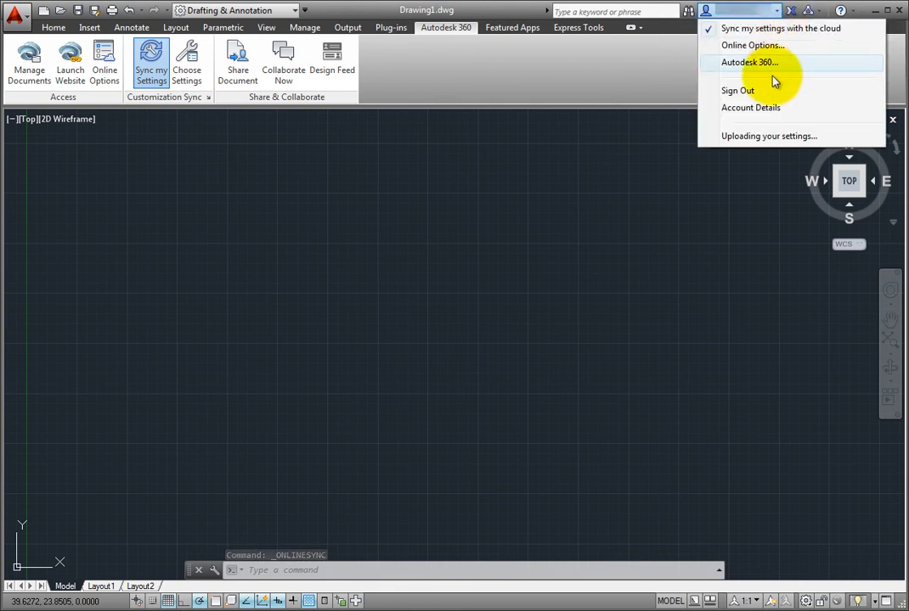
click(737, 90)
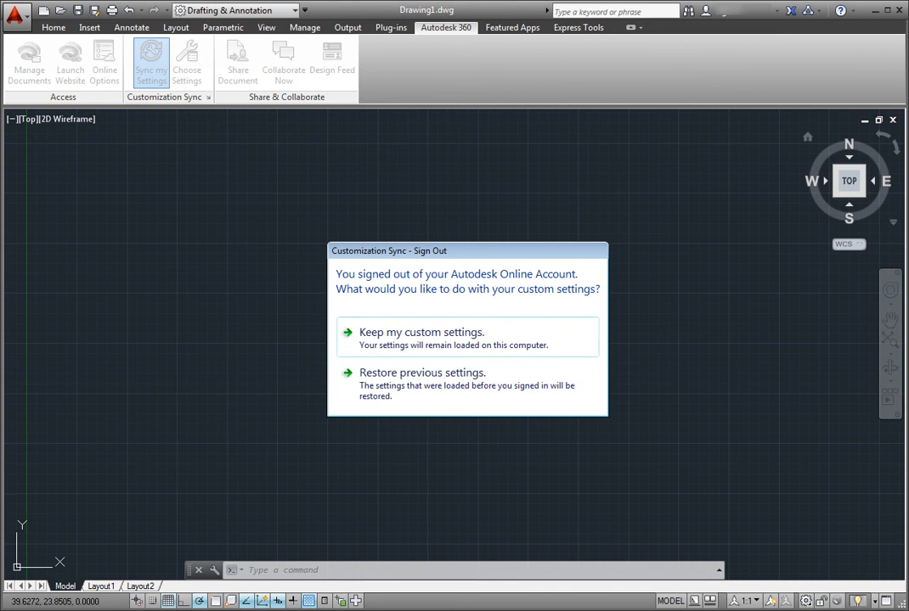
mouse_move(109, 418)
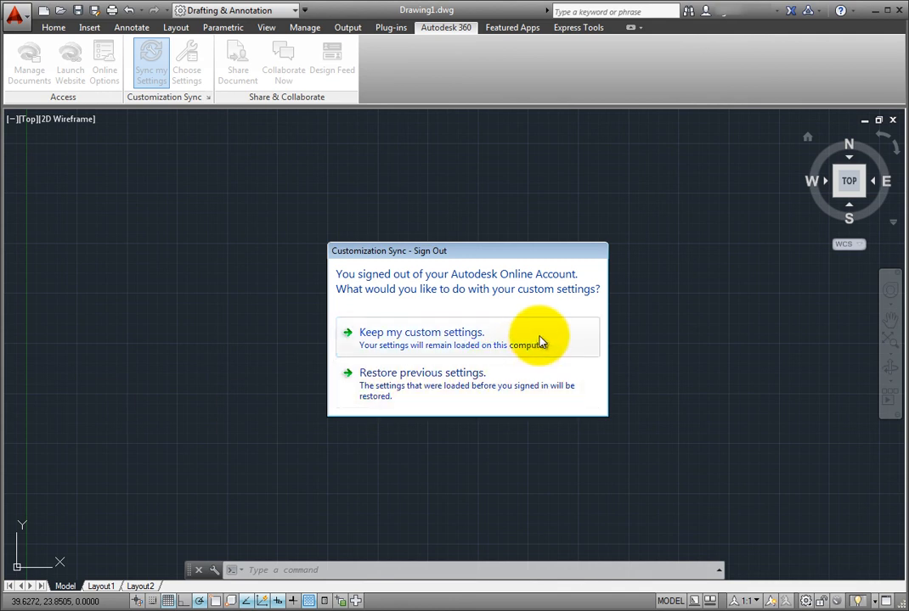
mouse_move(598, 380)
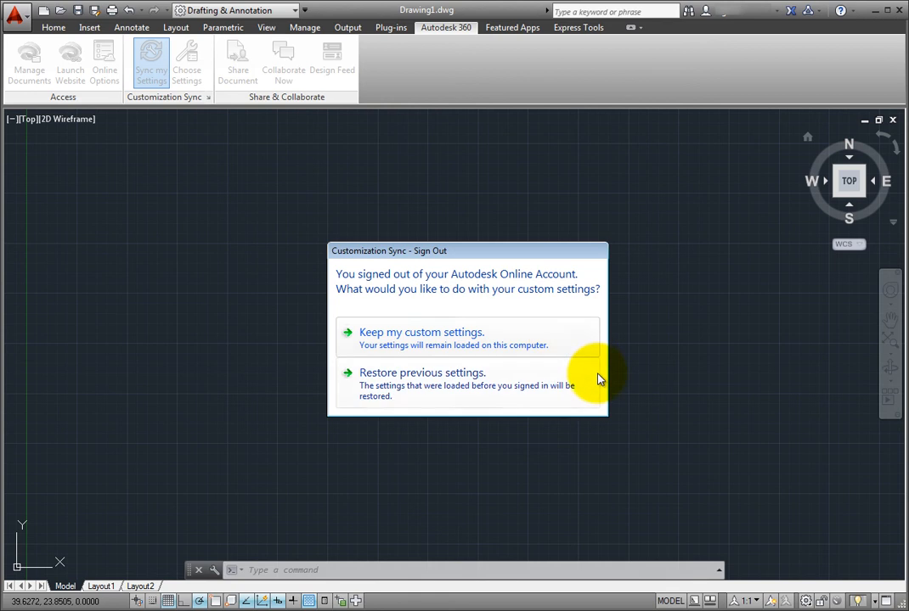
mouse_move(593, 398)
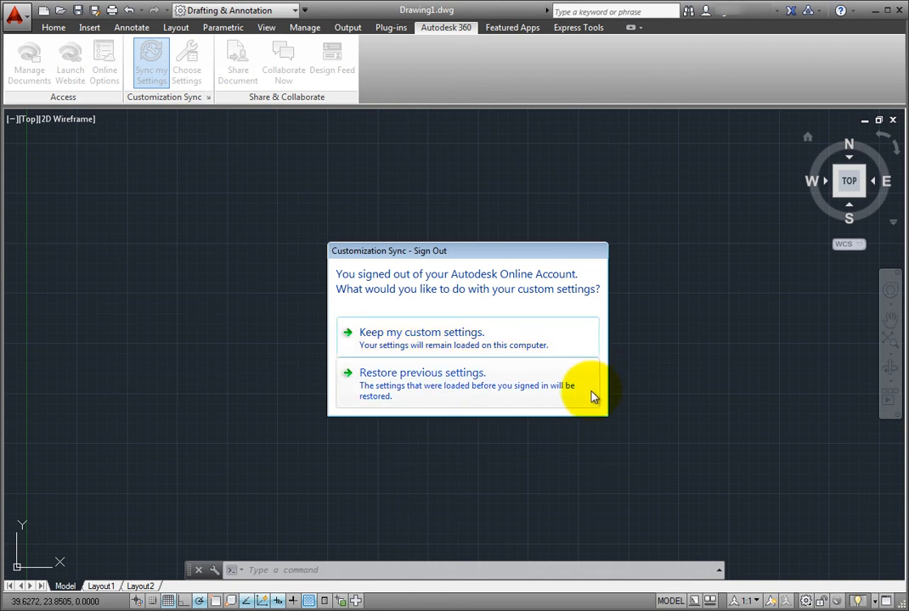